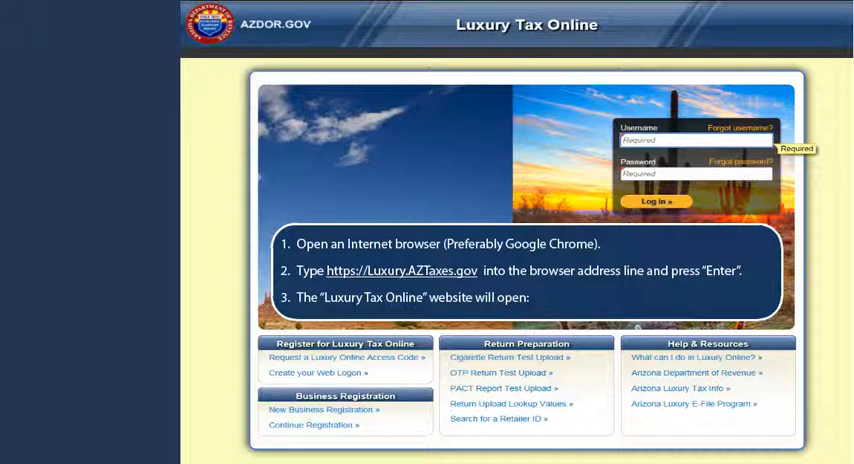
{"action": "left_click", "coordinate": [316, 373]}
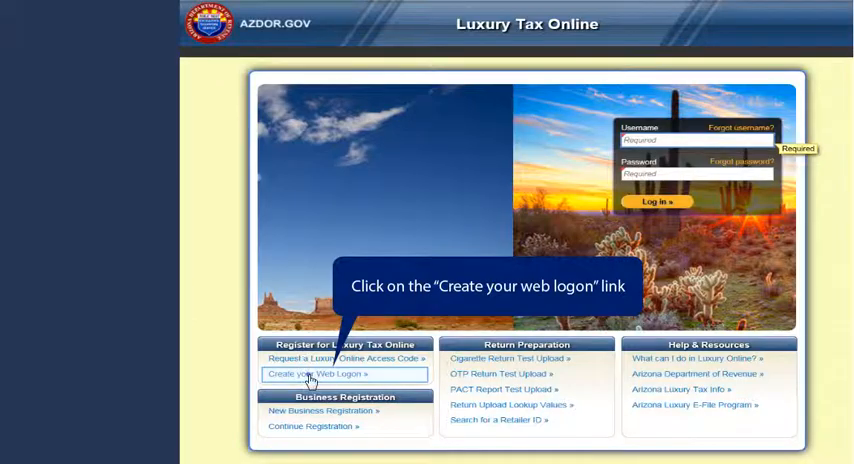
{"action": "left_click", "coordinate": [316, 373]}
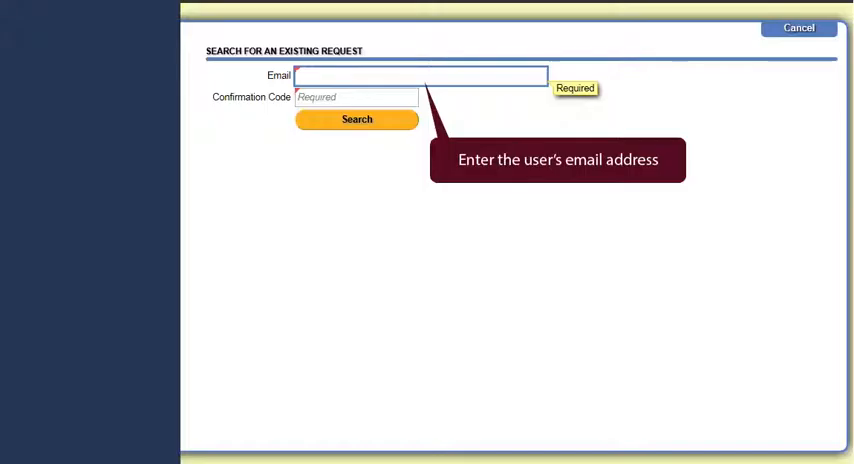
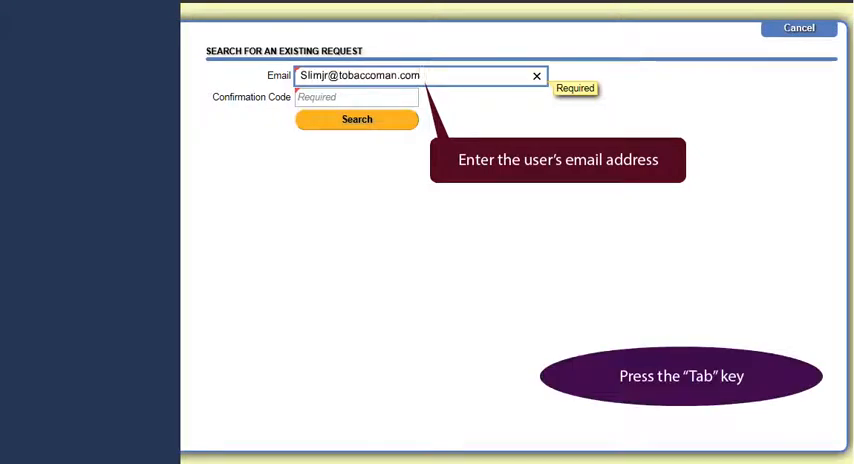
{"action": "key", "text": "Tab"}
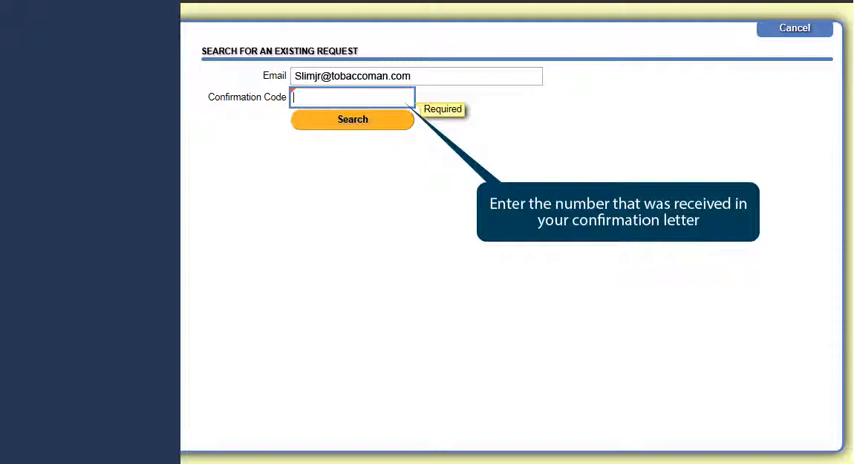
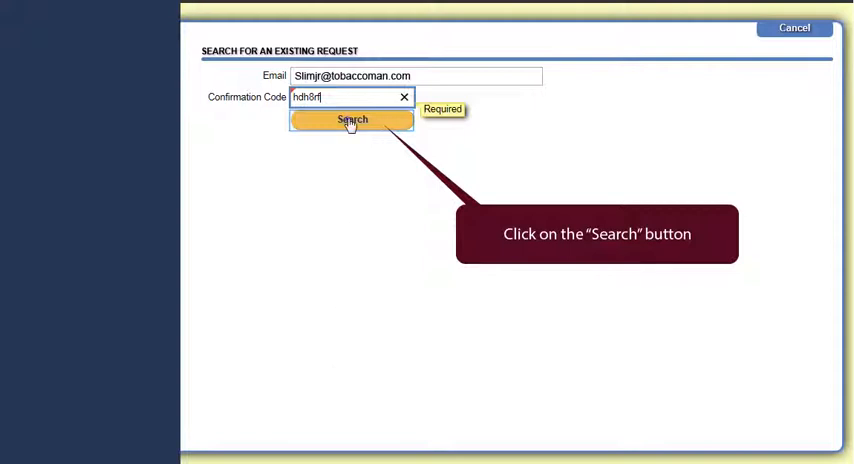
{"action": "left_click", "coordinate": [351, 120]}
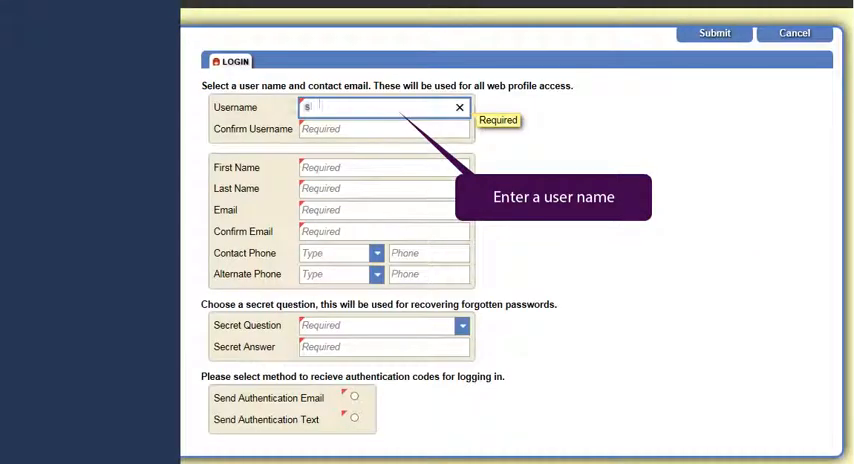
{"action": "type", "text": "slimjunior"}
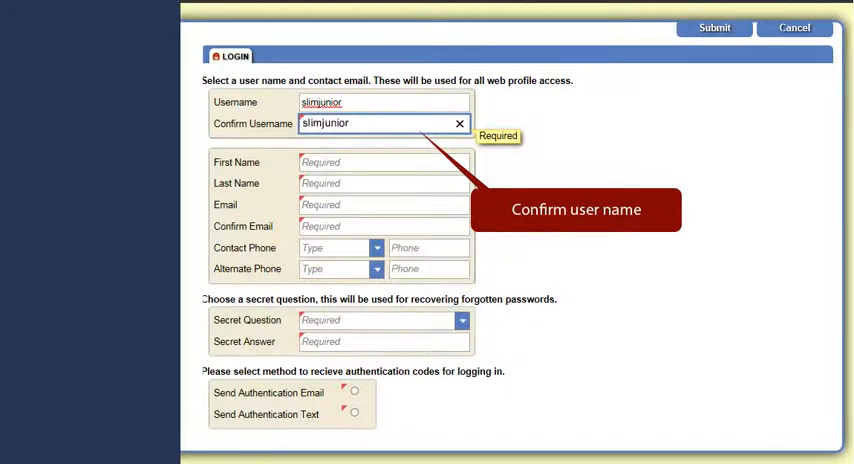
{"action": "left_click", "coordinate": [384, 162]}
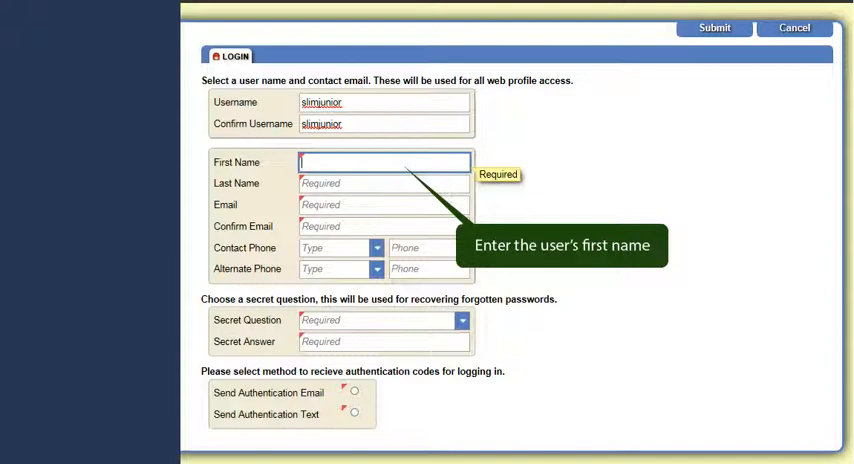
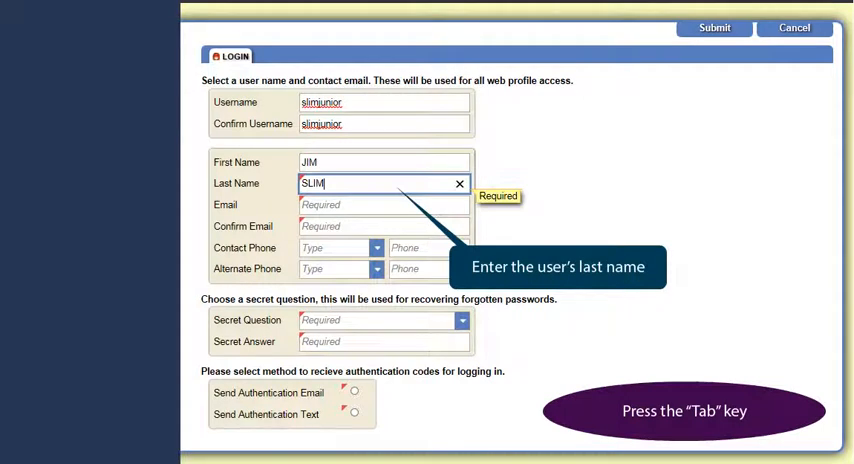
{"action": "key", "text": "Tab"}
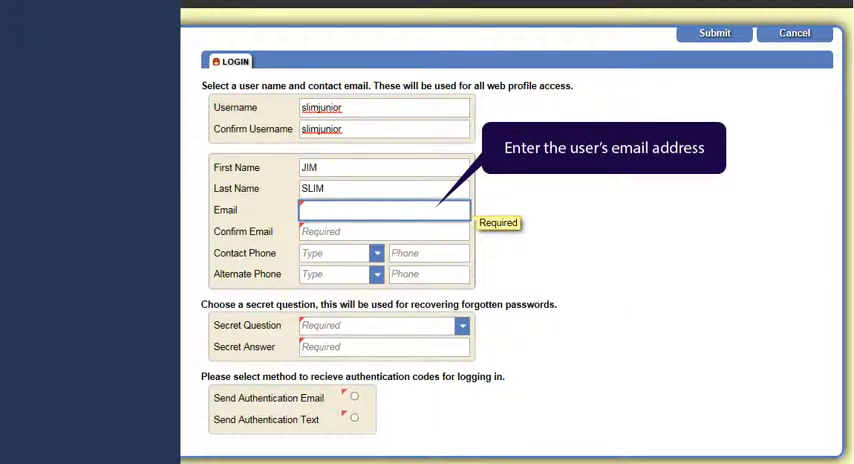
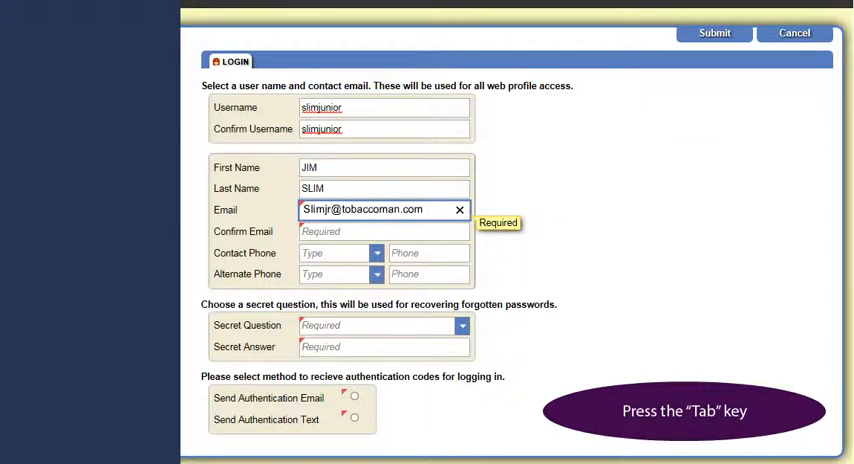
{"action": "key", "text": "Tab"}
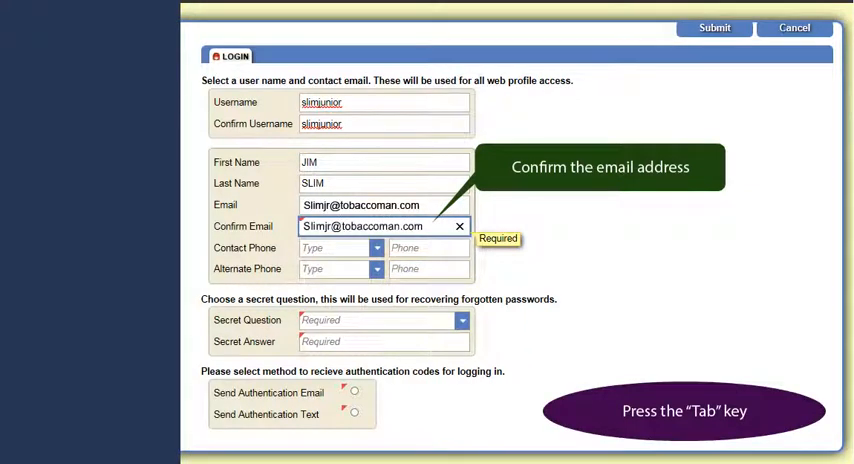
Choose Business Phone as contact type and enter phone number (602) 999 - 9999.
{"action": "key", "text": "Tab"}
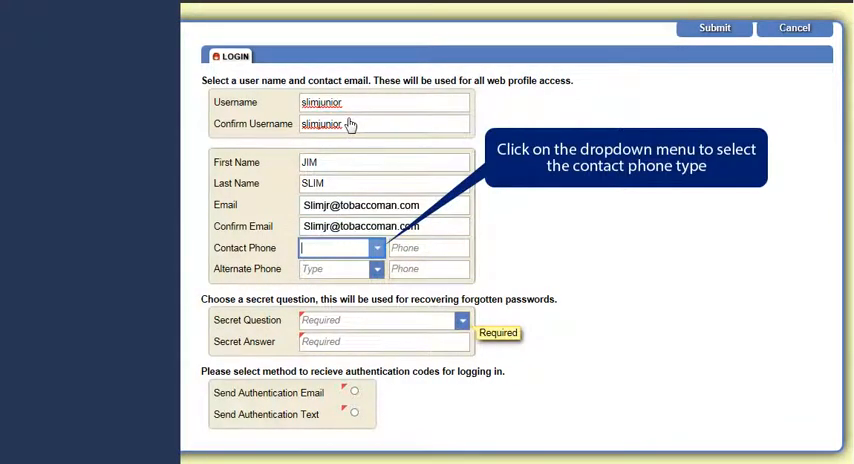
{"action": "mouse_move", "coordinate": [375, 183]}
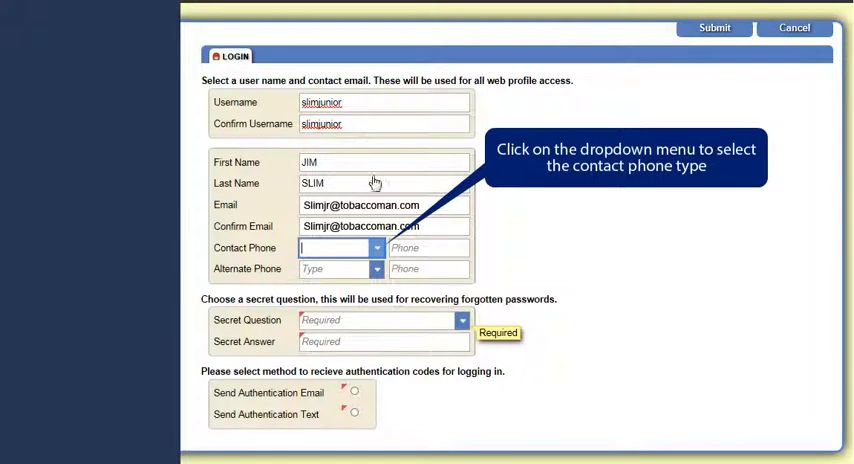
{"action": "left_click", "coordinate": [376, 247]}
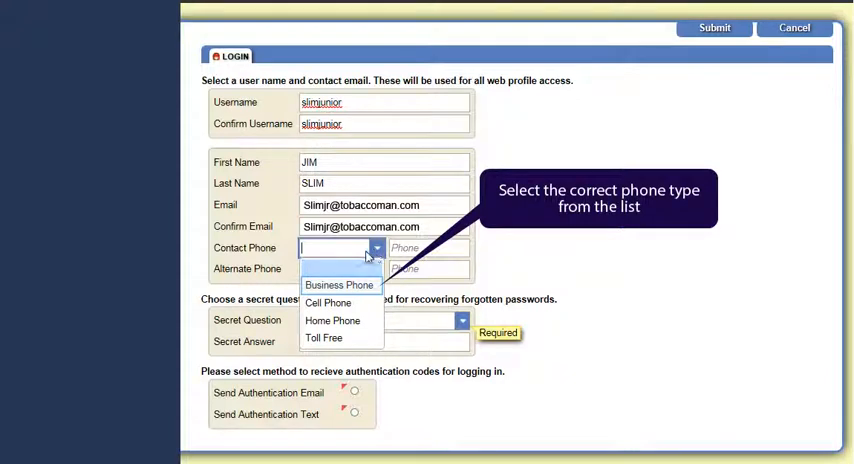
{"action": "left_click", "coordinate": [338, 285]}
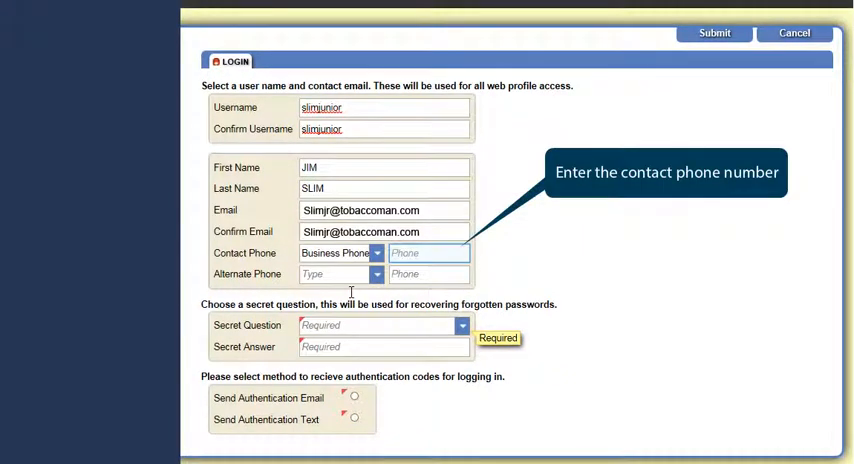
{"action": "left_click", "coordinate": [430, 252]}
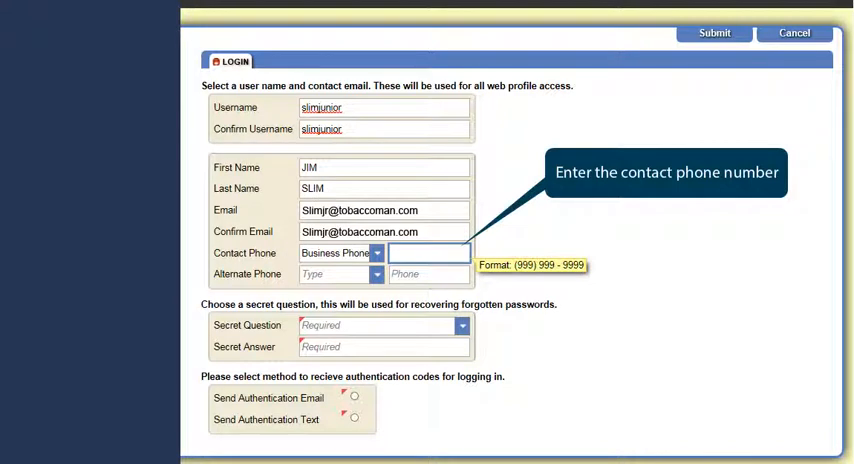
{"action": "type", "text": "(602) 999 - 9999"}
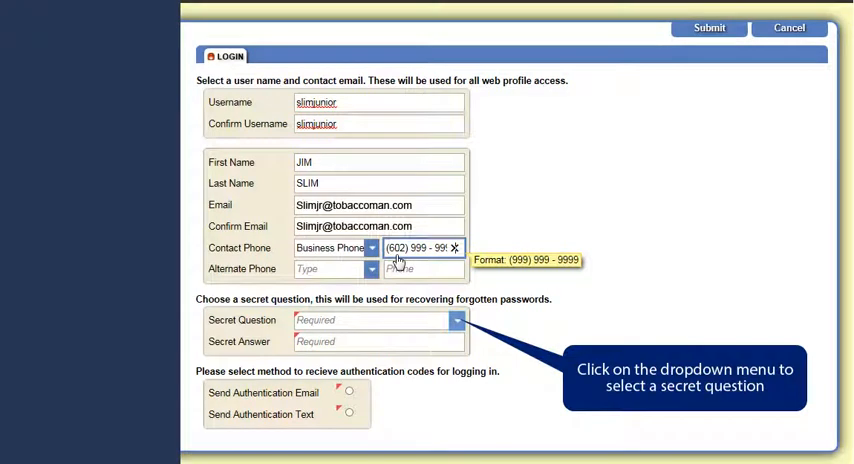
{"action": "mouse_move", "coordinate": [434, 270]}
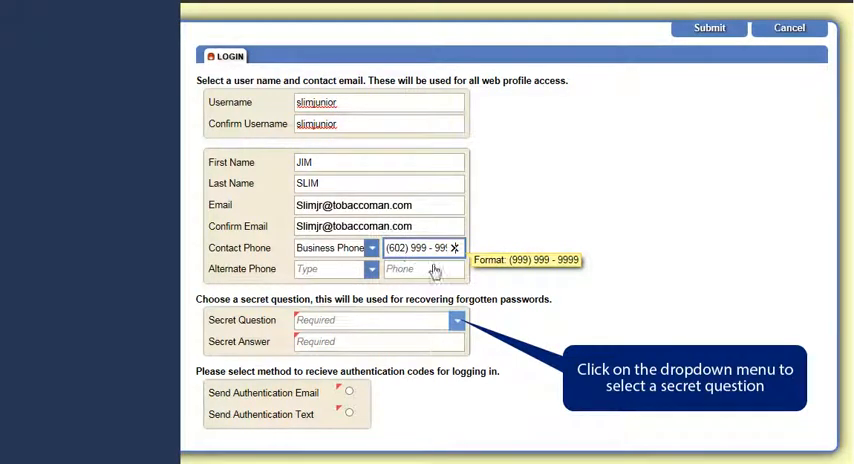
{"action": "left_click", "coordinate": [456, 321]}
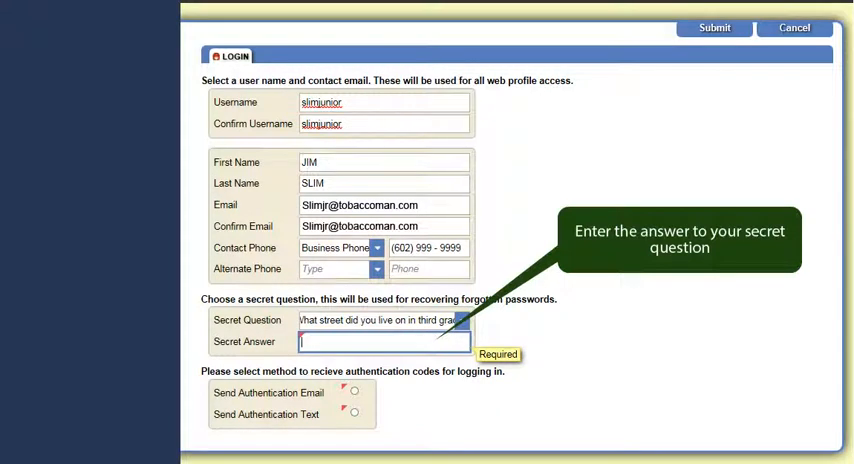
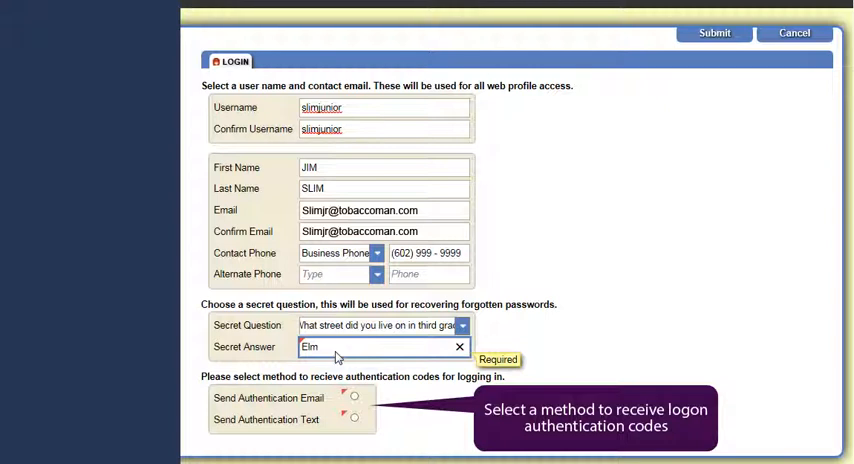
Choose email for authentication codes, submit the request, and acknowledge the confirmation.
{"action": "left_click", "coordinate": [355, 397]}
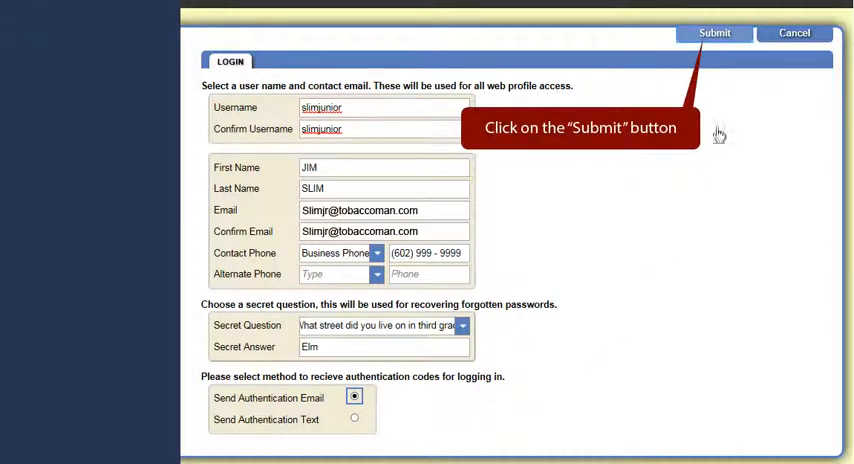
{"action": "left_click", "coordinate": [714, 33]}
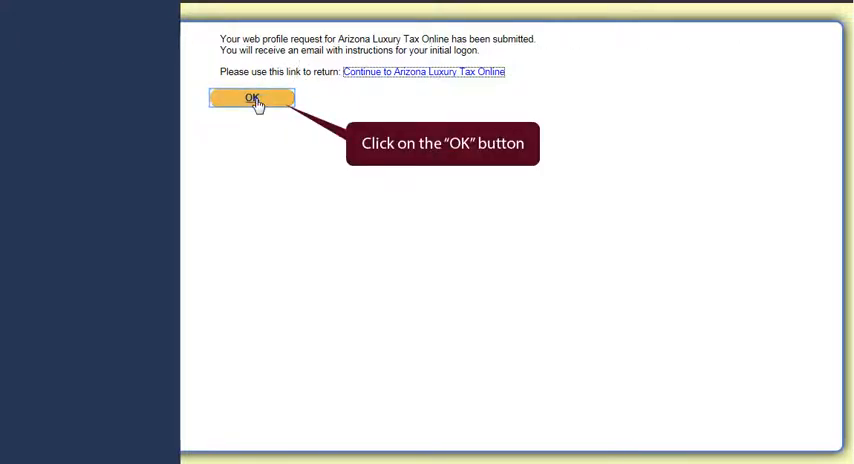
{"action": "left_click", "coordinate": [252, 98]}
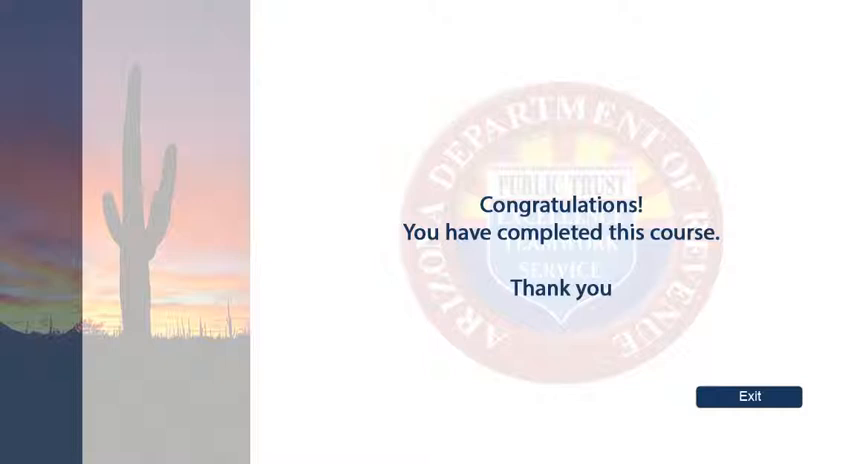